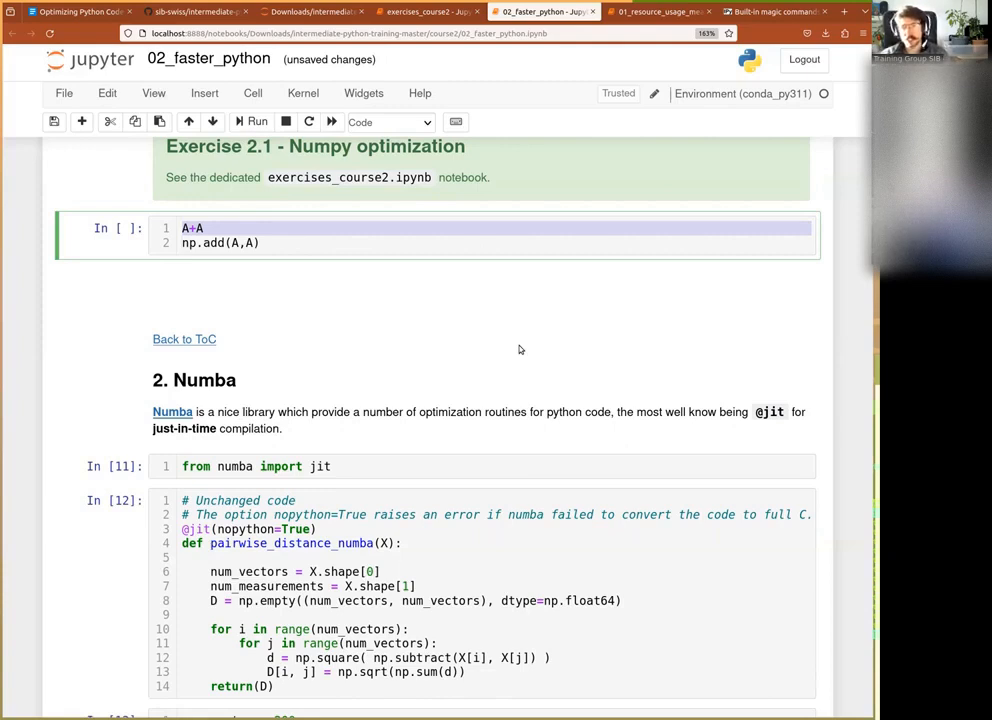
Re-run the 'from numba import jit' cell at the start of the Numba section.
scroll(down, 3)
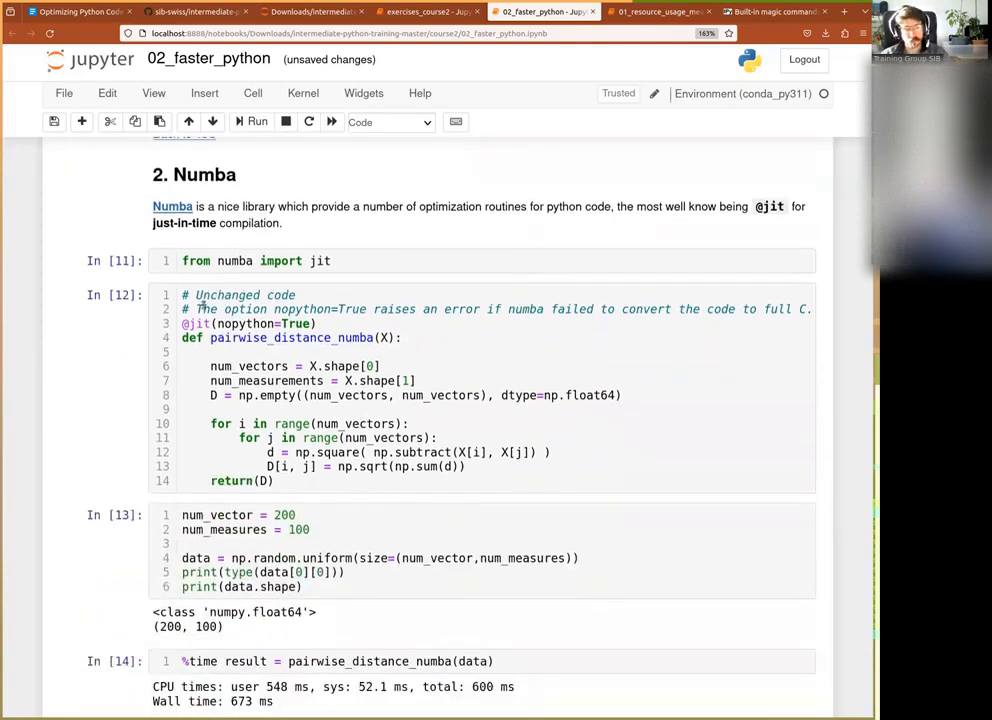
click(400, 337)
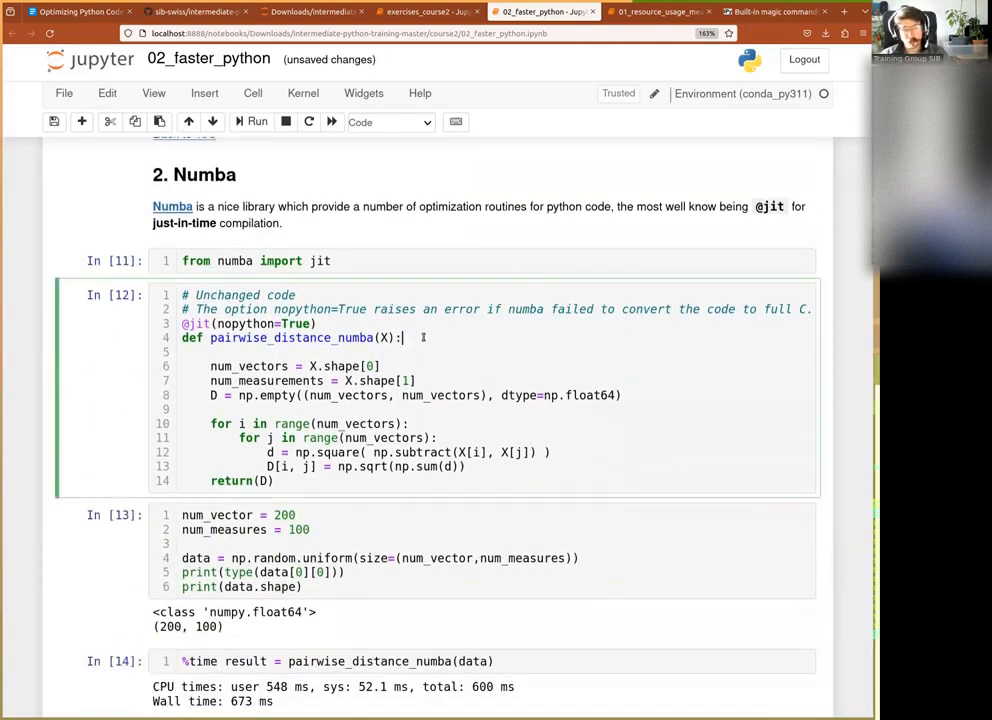
mouse_move(436, 267)
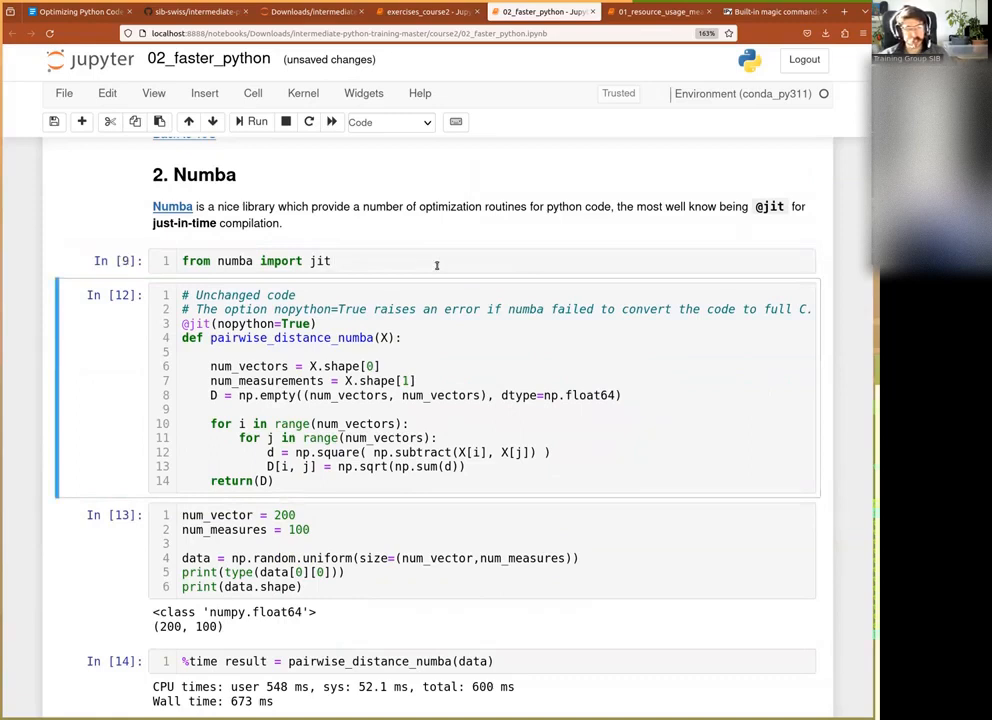
click(230, 323)
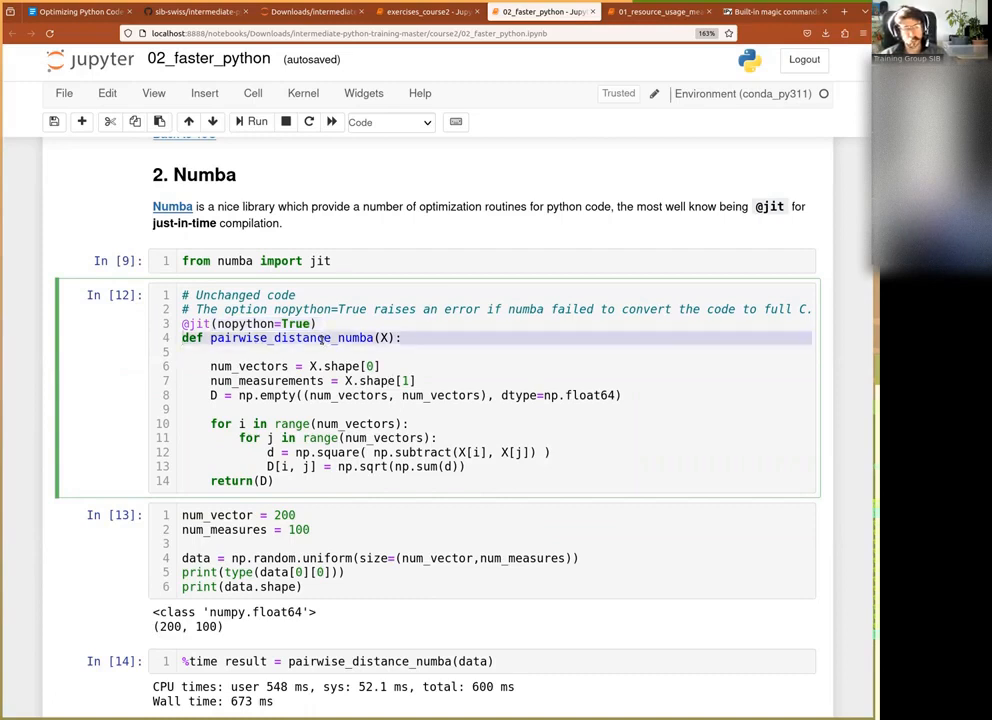
drag(182, 337, 465, 467)
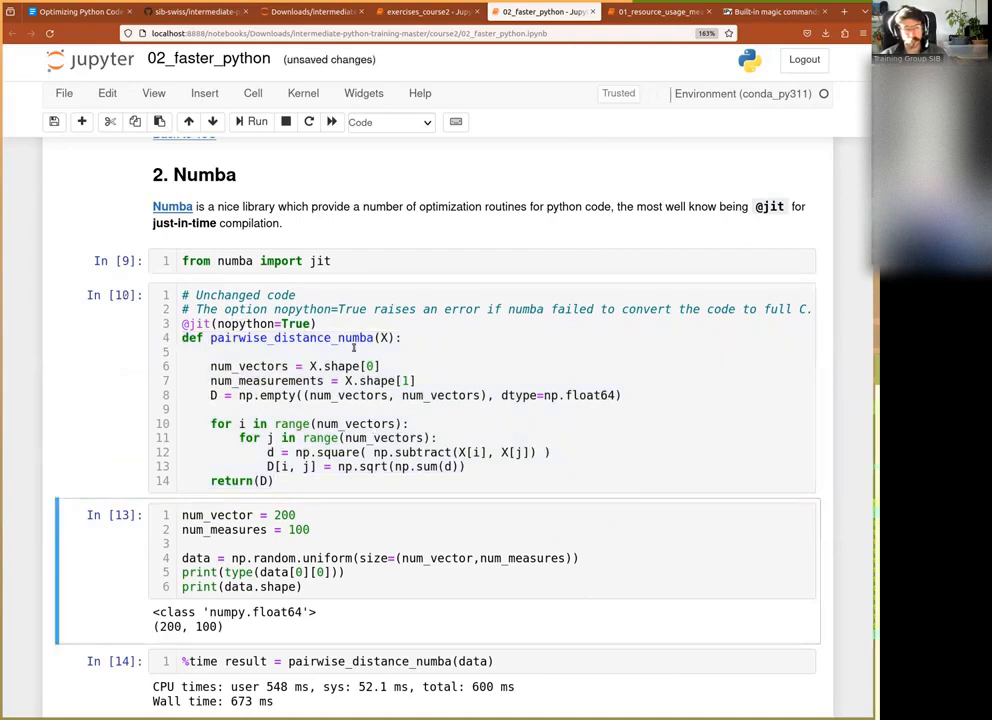
Run the random 200-by-100 data generation cell and select the %time cell below it.
scroll(down, 3)
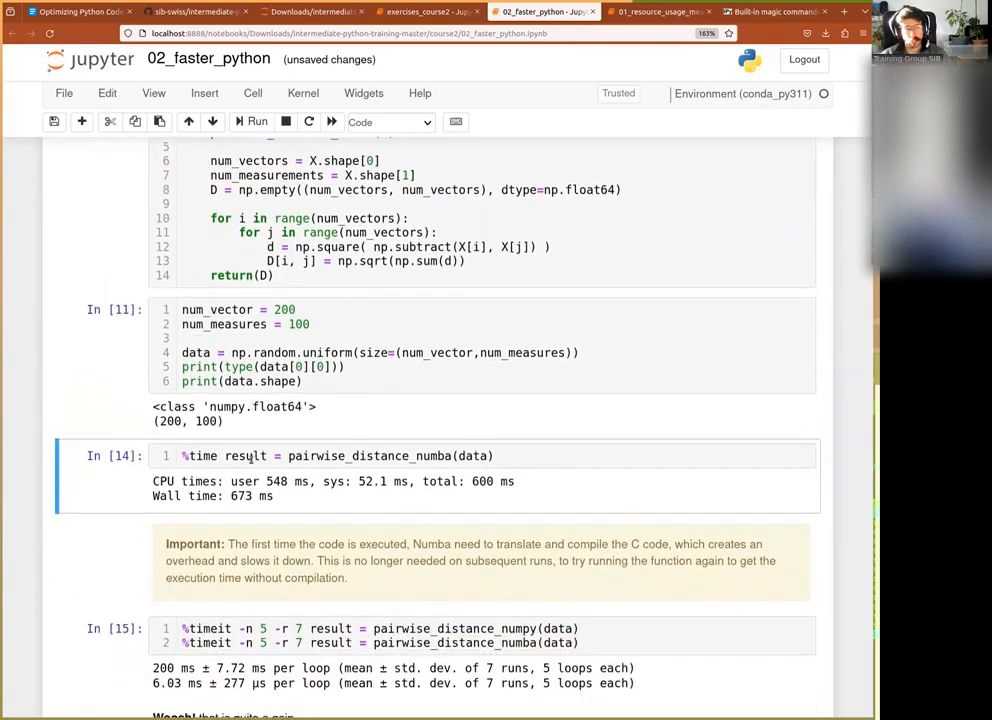
click(560, 464)
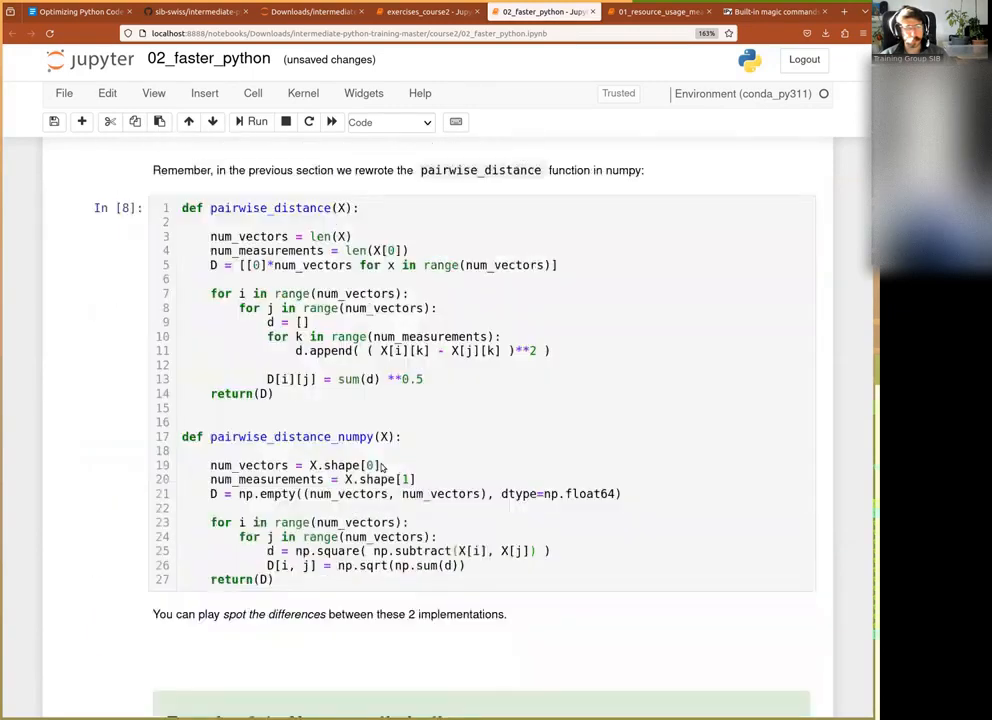
Time the first pairwise_distance_numba(data) call, about 1.02 s wall time including compilation.
scroll(down, 3)
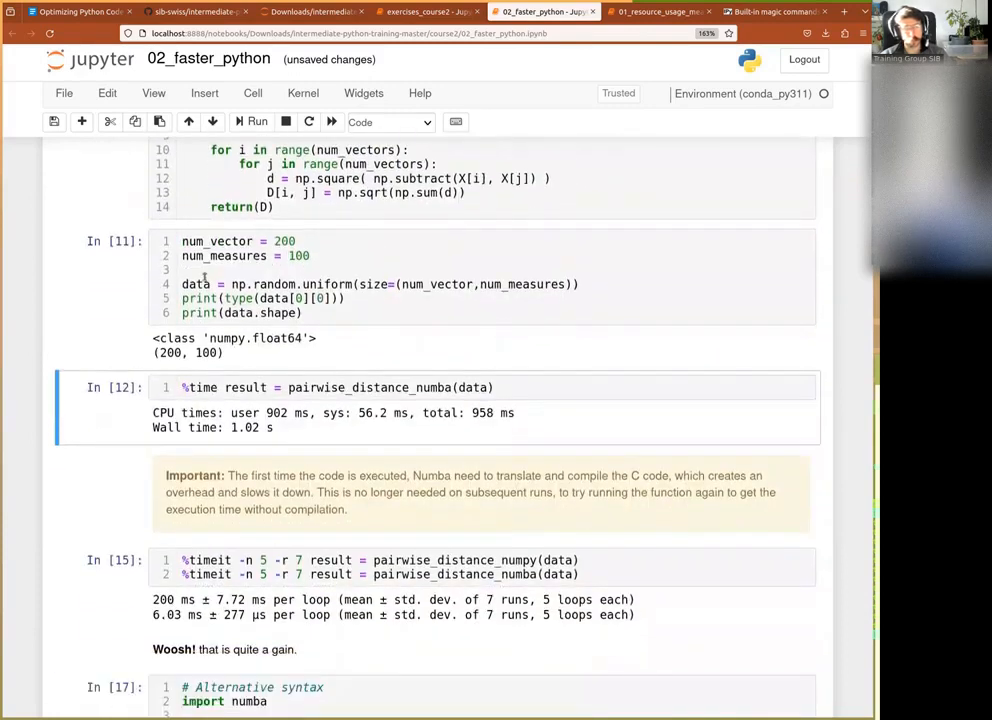
mouse_move(332, 394)
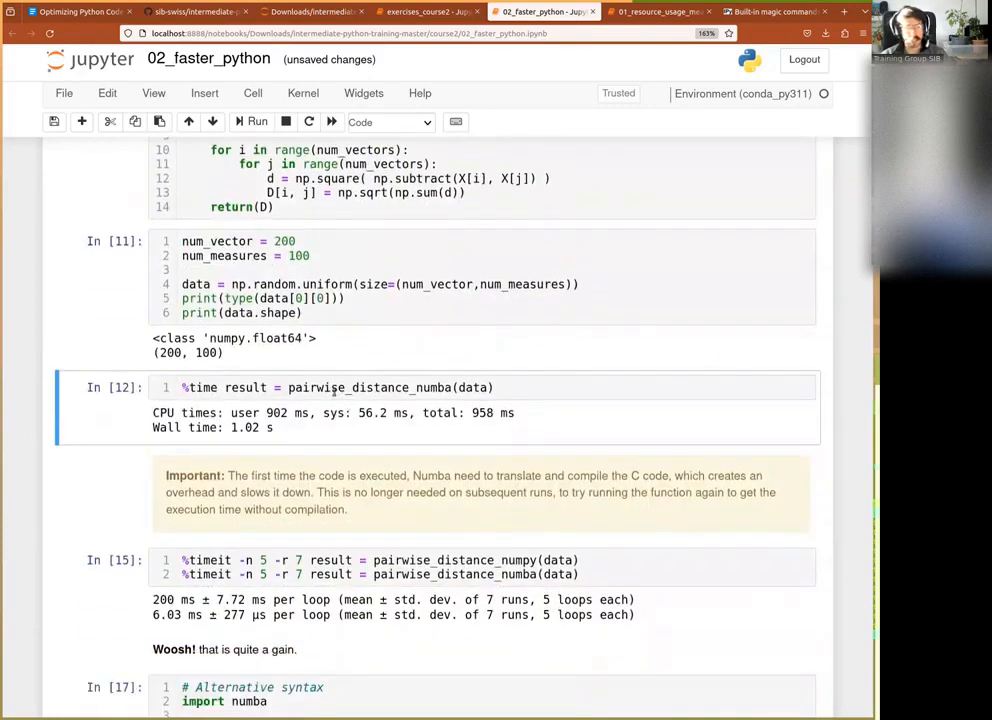
scroll(down, 3)
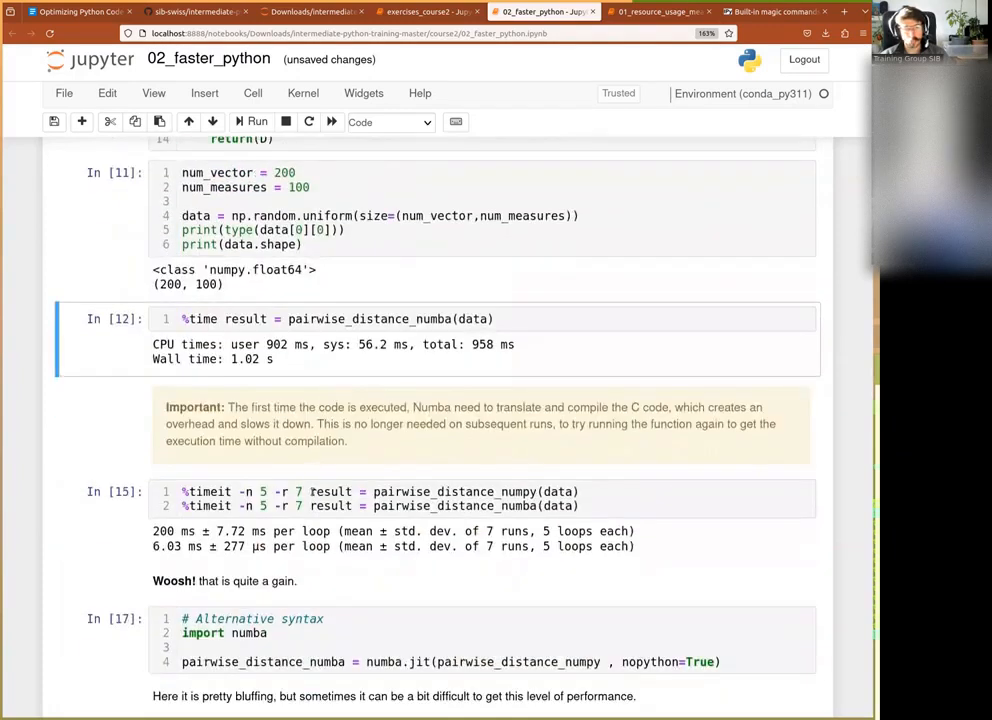
mouse_move(266, 391)
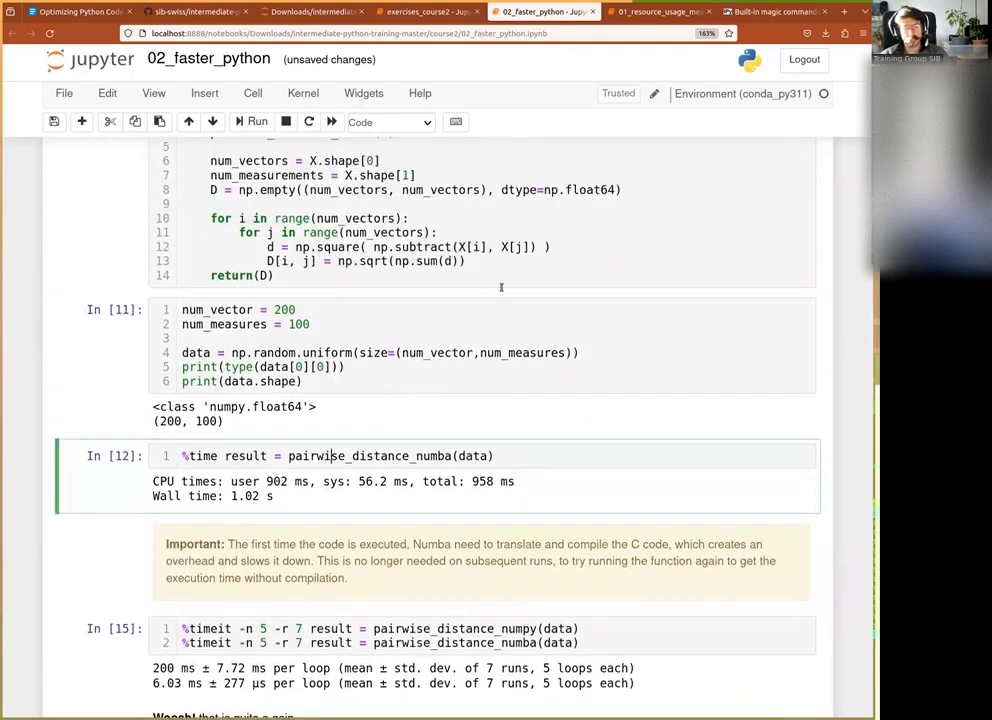
scroll(up, 3)
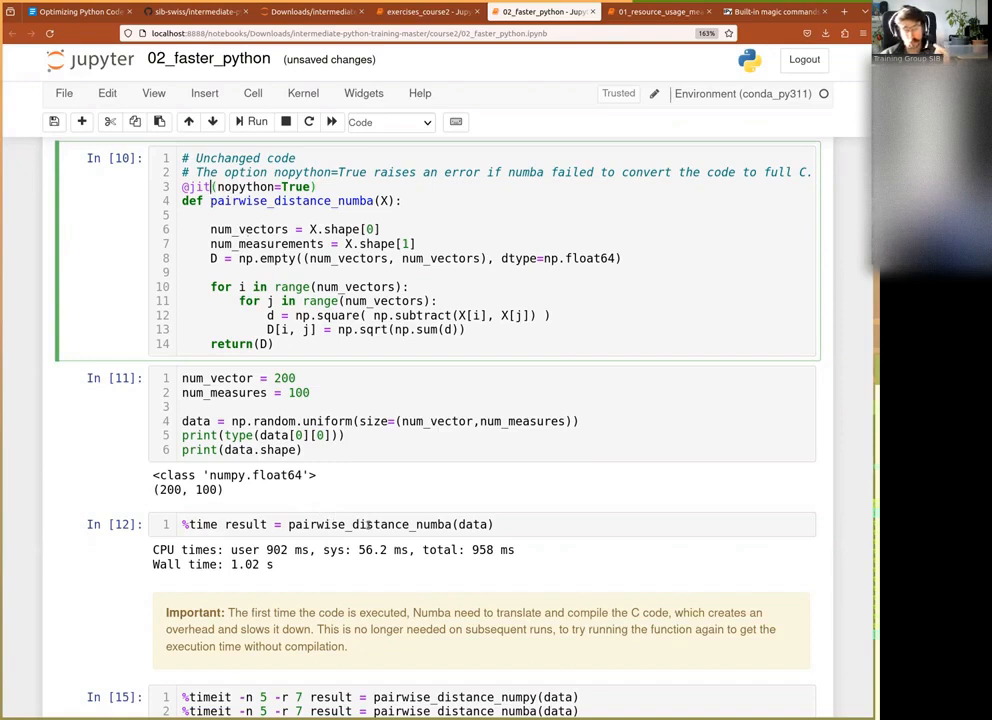
Re-time the compiled numba function (11.2 ms) and run the numpy vs numba %timeit comparison.
click(359, 524)
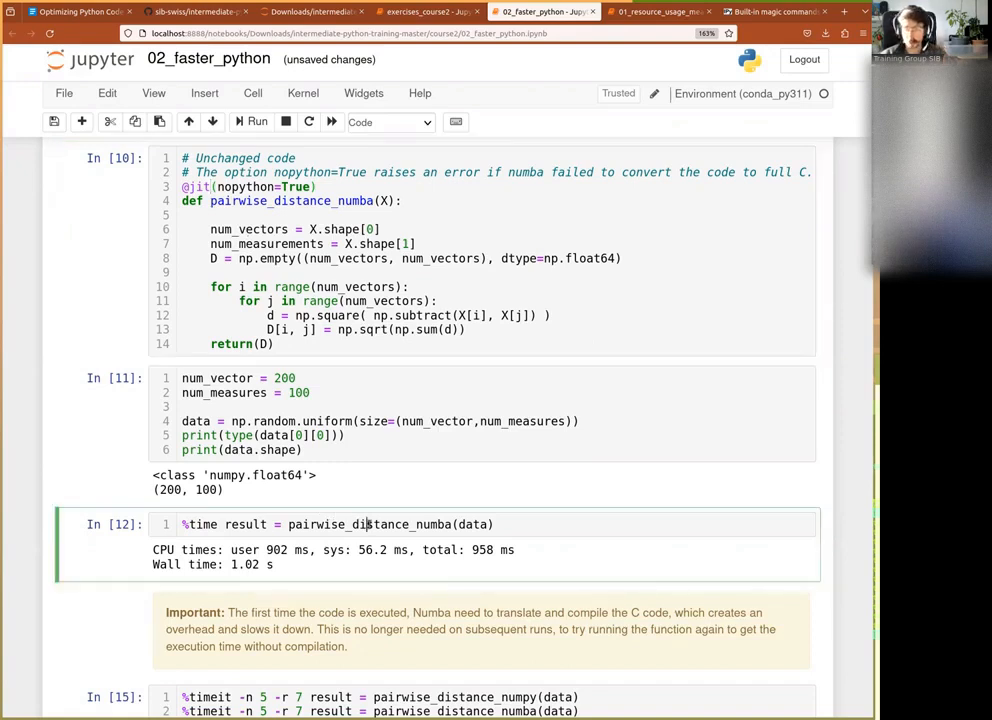
key(Shift+Enter)
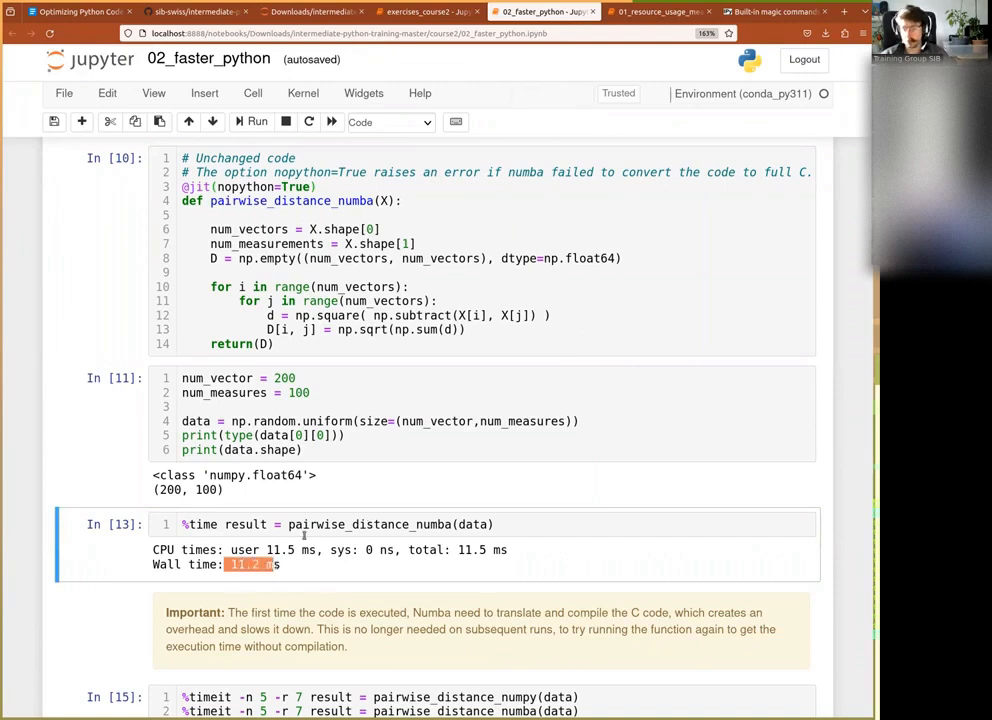
scroll(down, 3)
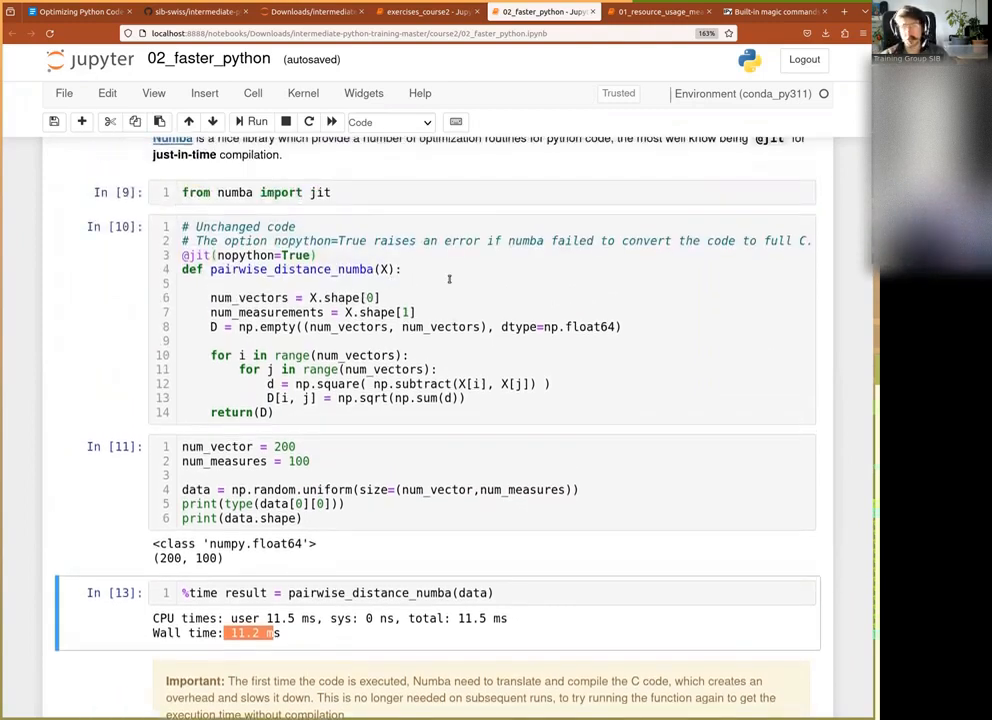
mouse_move(432, 270)
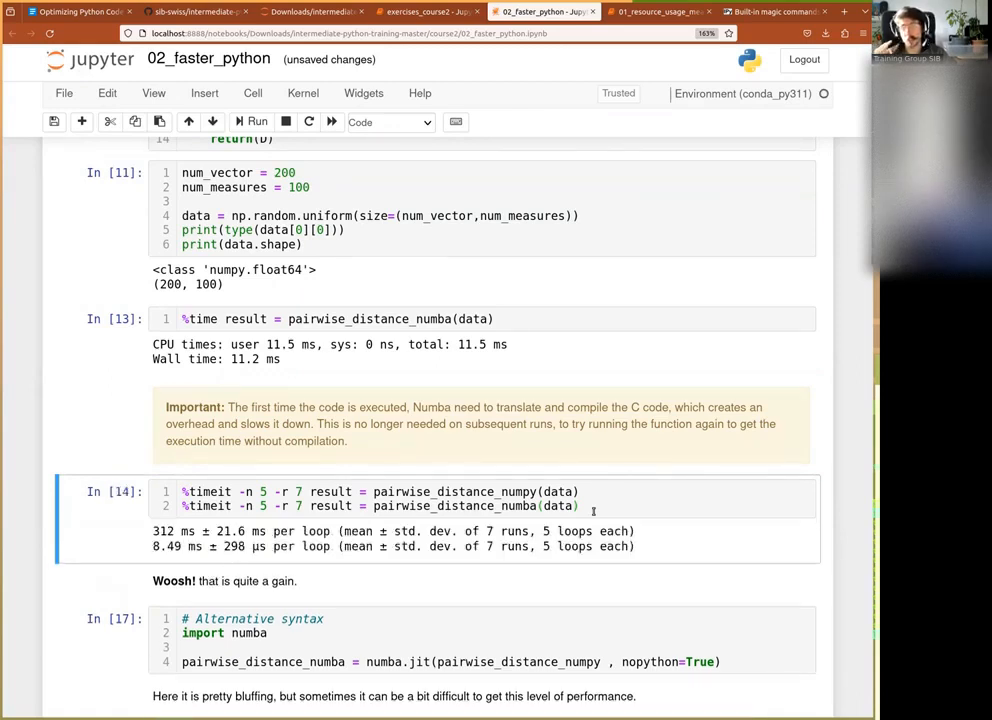
scroll(down, 3)
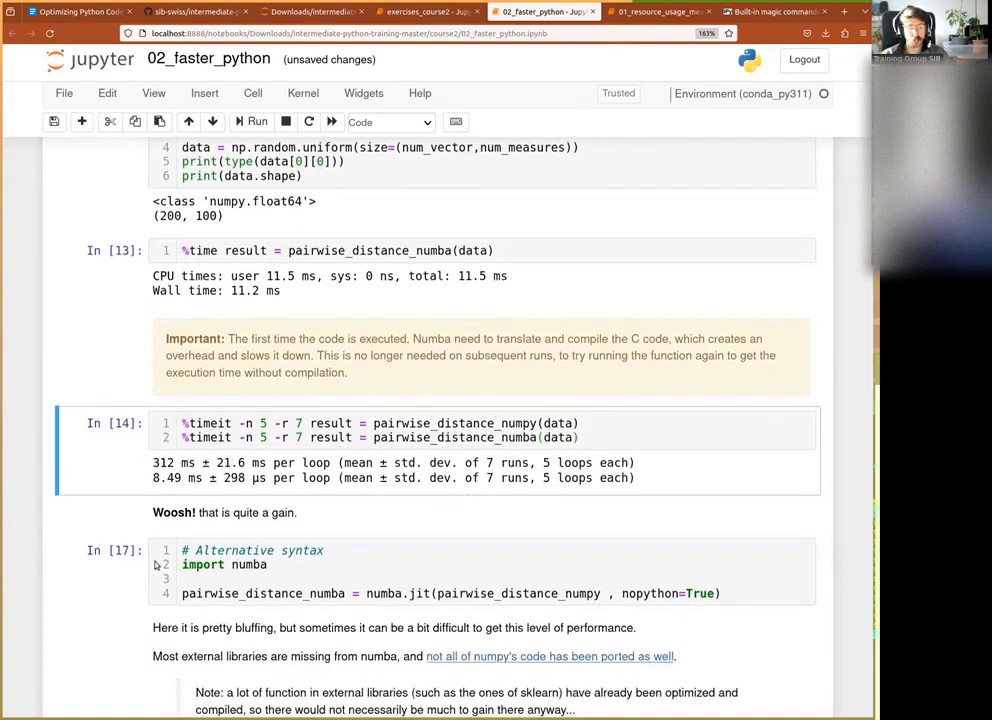
mouse_move(160, 526)
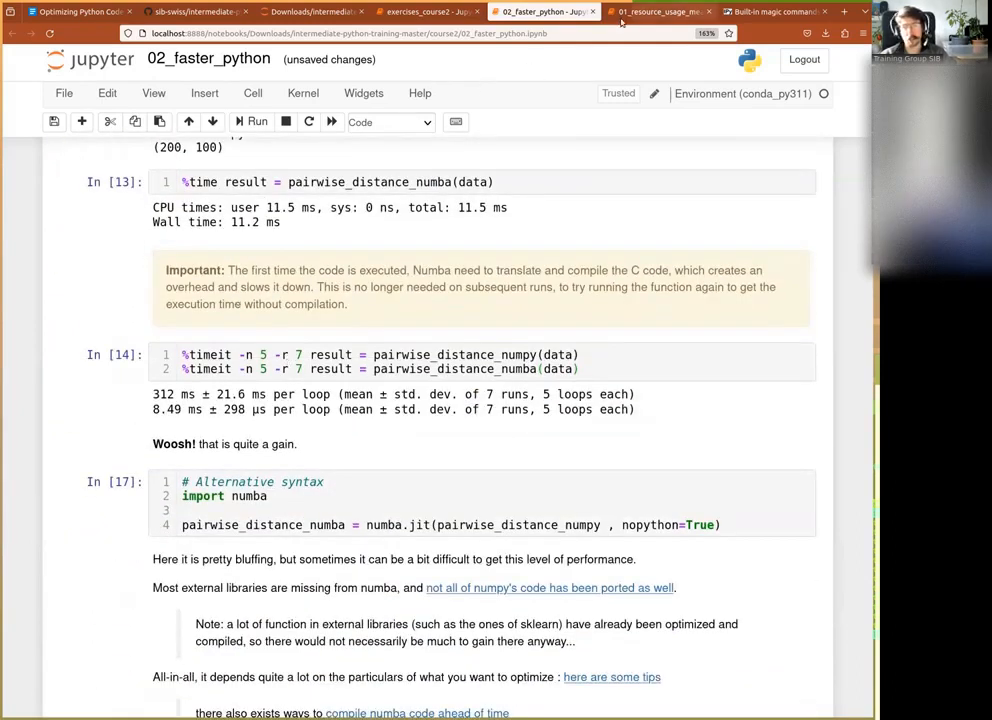
mouse_move(655, 16)
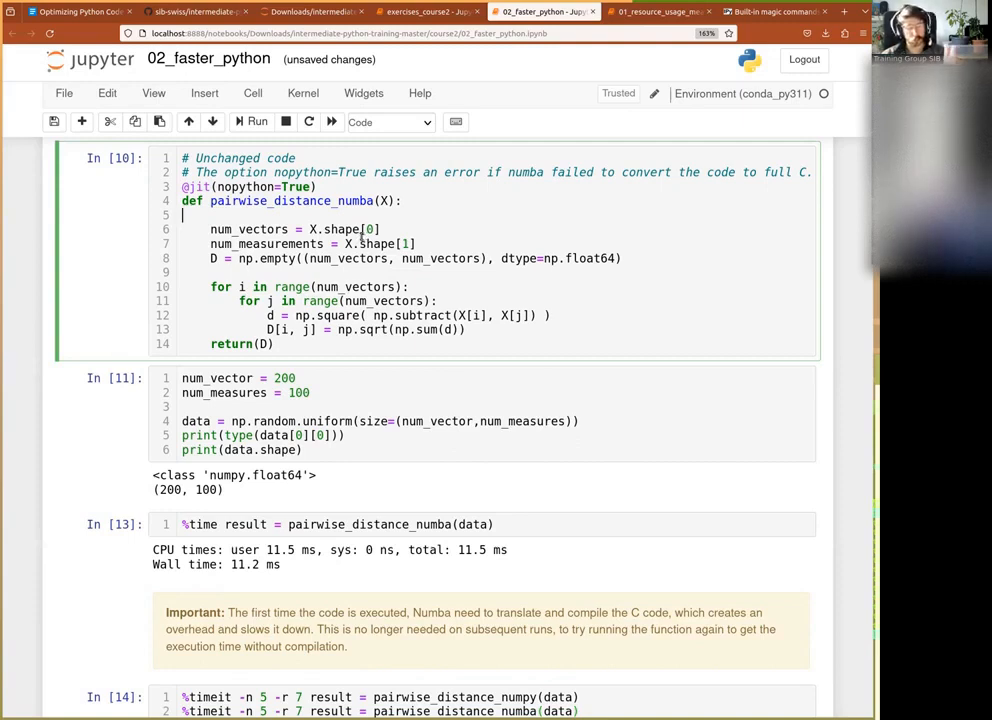
scroll(down, 3)
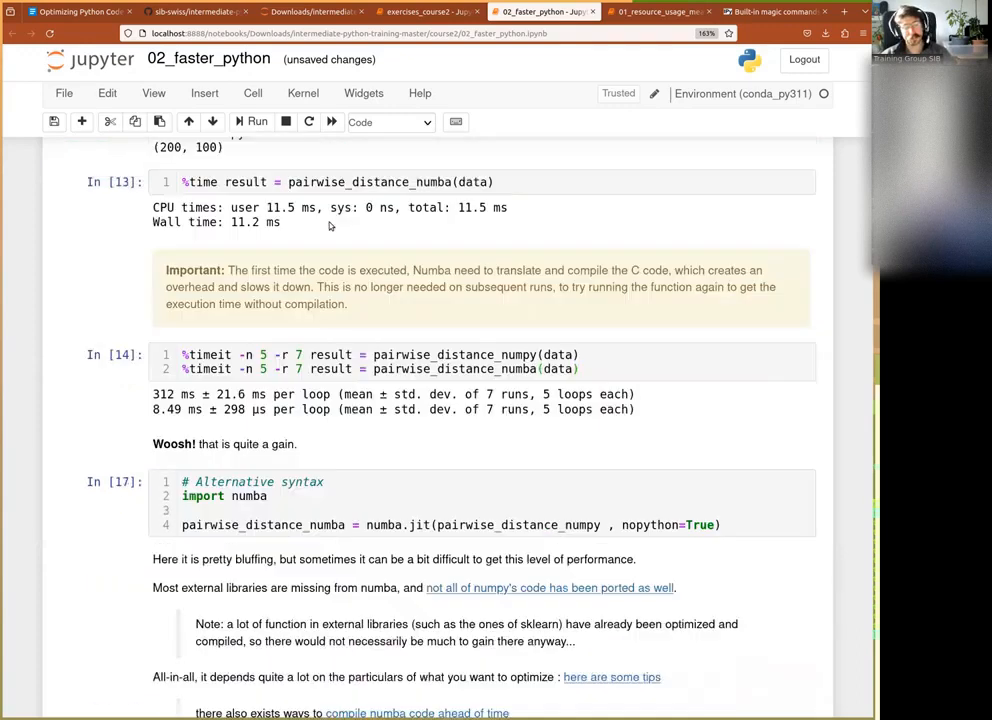
scroll(down, 3)
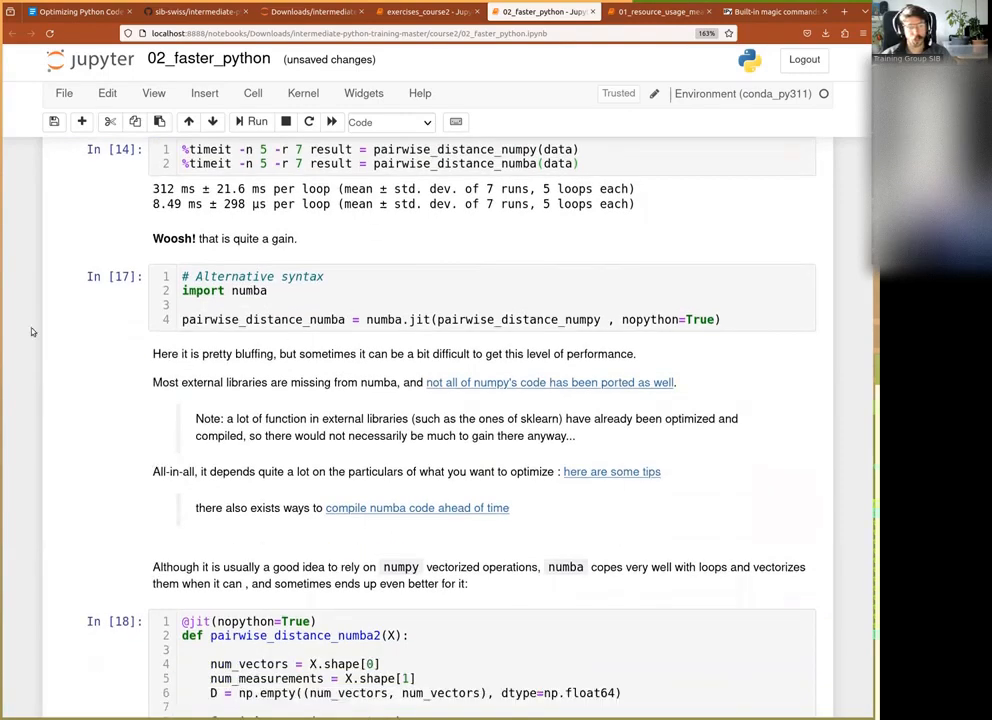
mouse_move(347, 432)
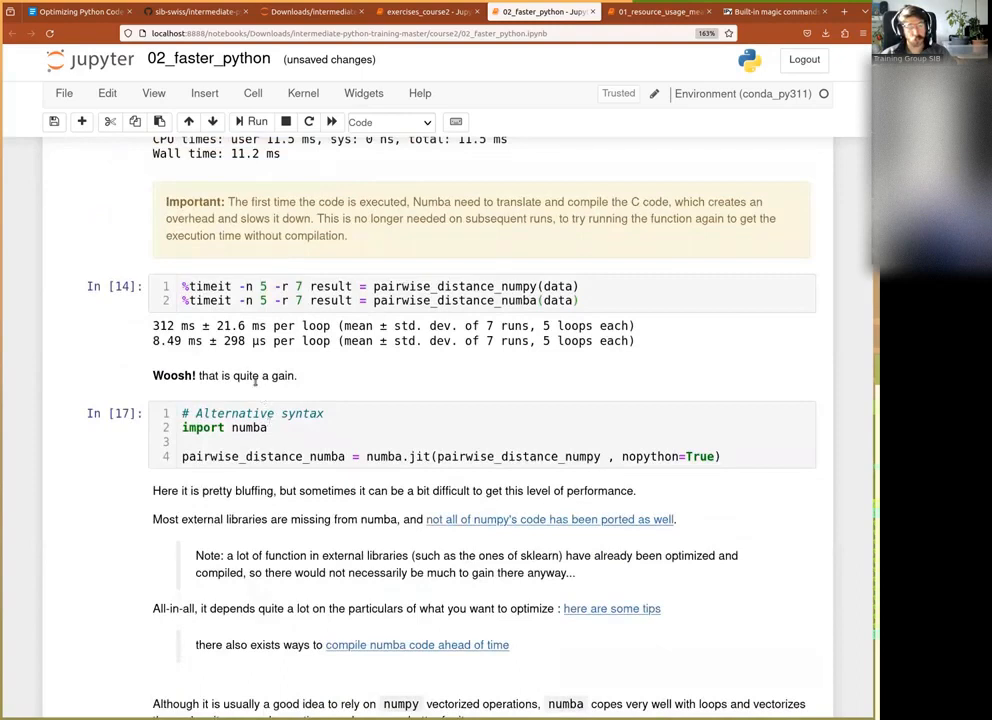
scroll(up, 3)
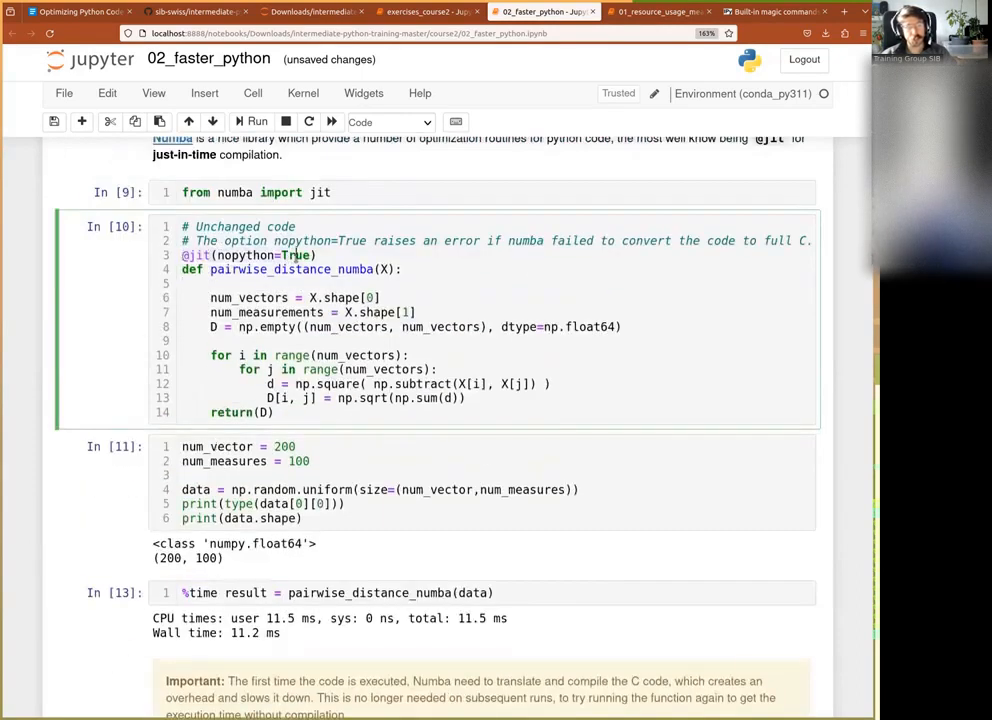
Execute the alternative-syntax numba.jit nopython cell for pairwise_distance_numpy and save the notebook.
scroll(down, 3)
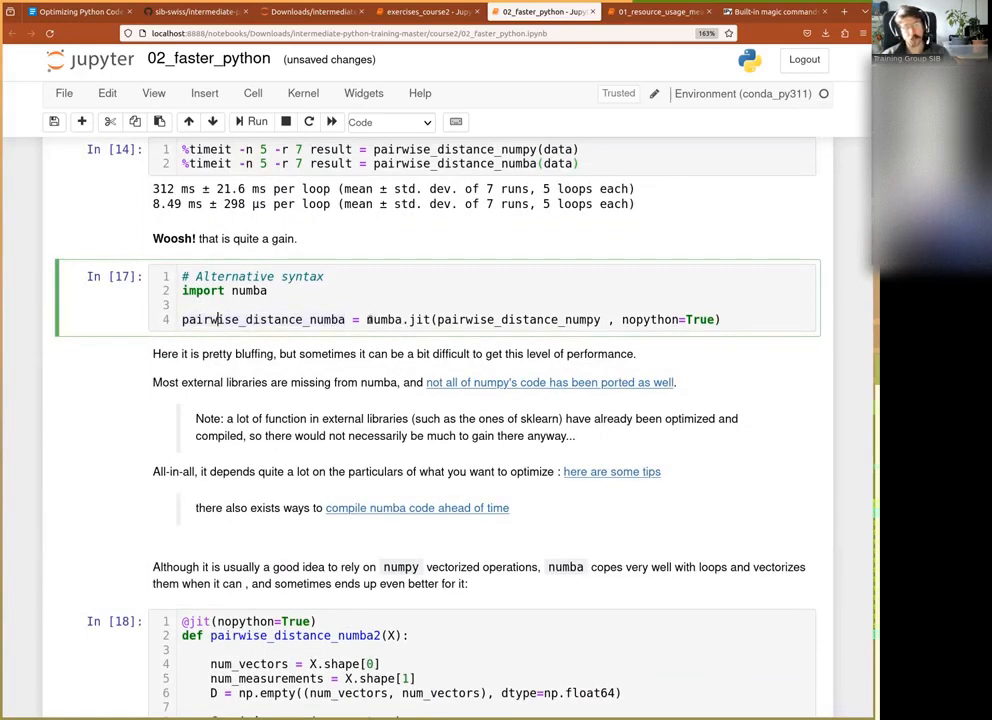
click(722, 319)
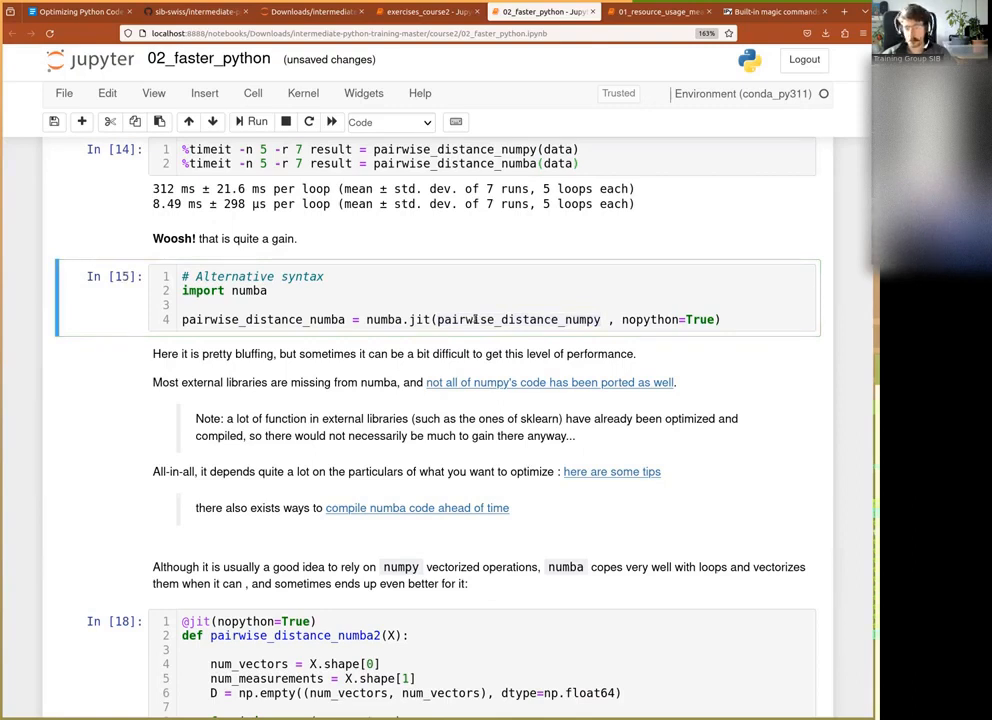
mouse_move(320, 405)
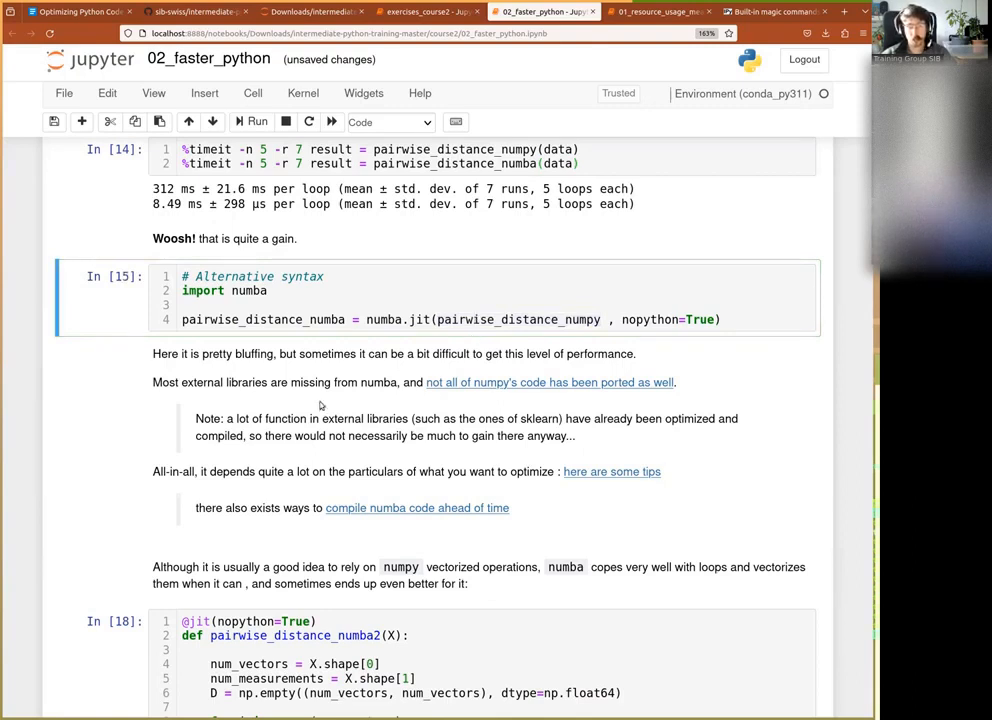
key(ctrl+s)
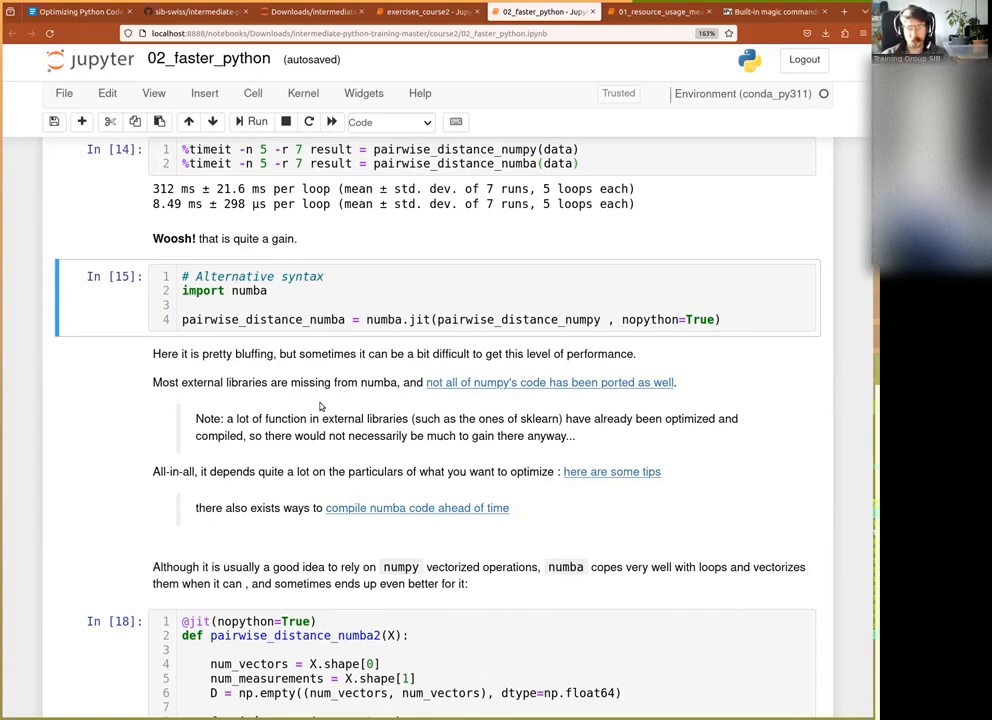
mouse_move(602, 374)
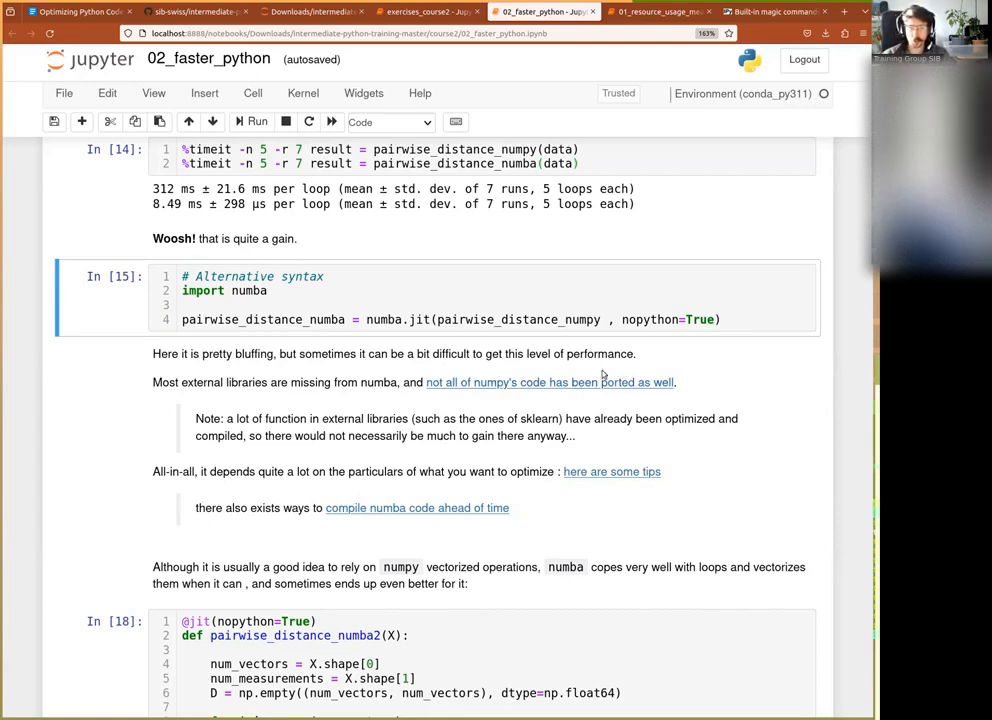
mouse_move(600, 382)
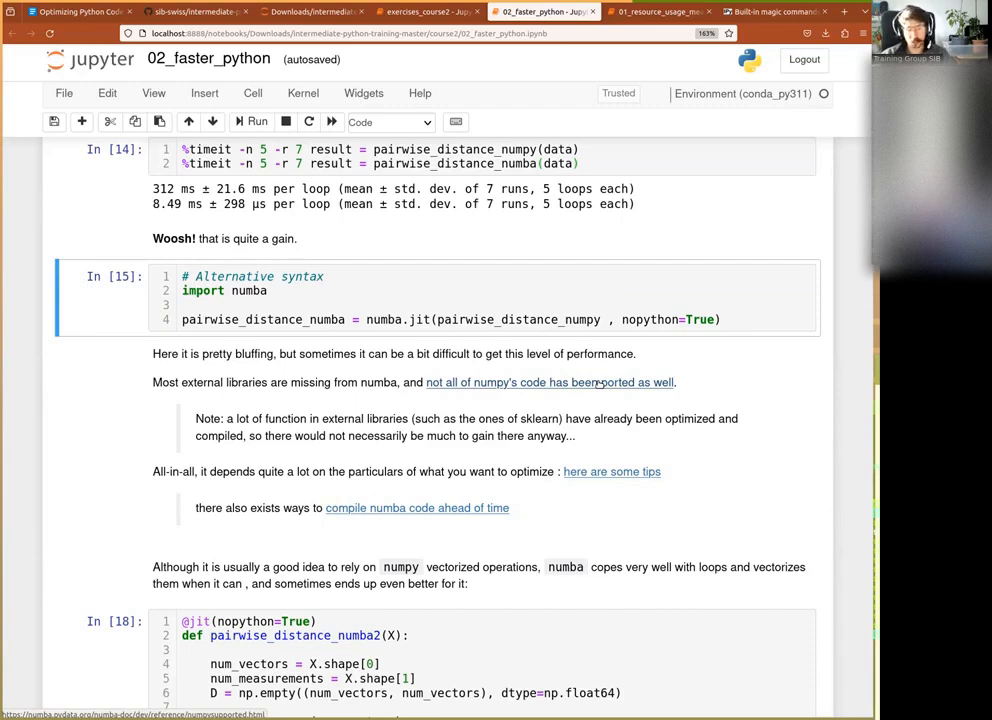
mouse_move(345, 437)
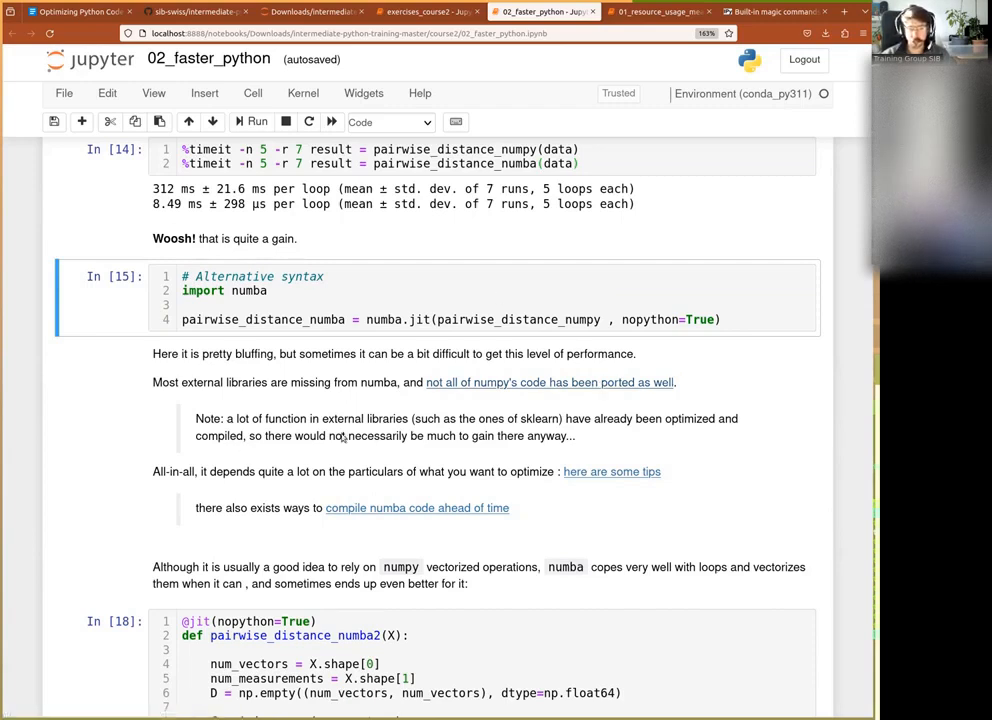
scroll(down, 3)
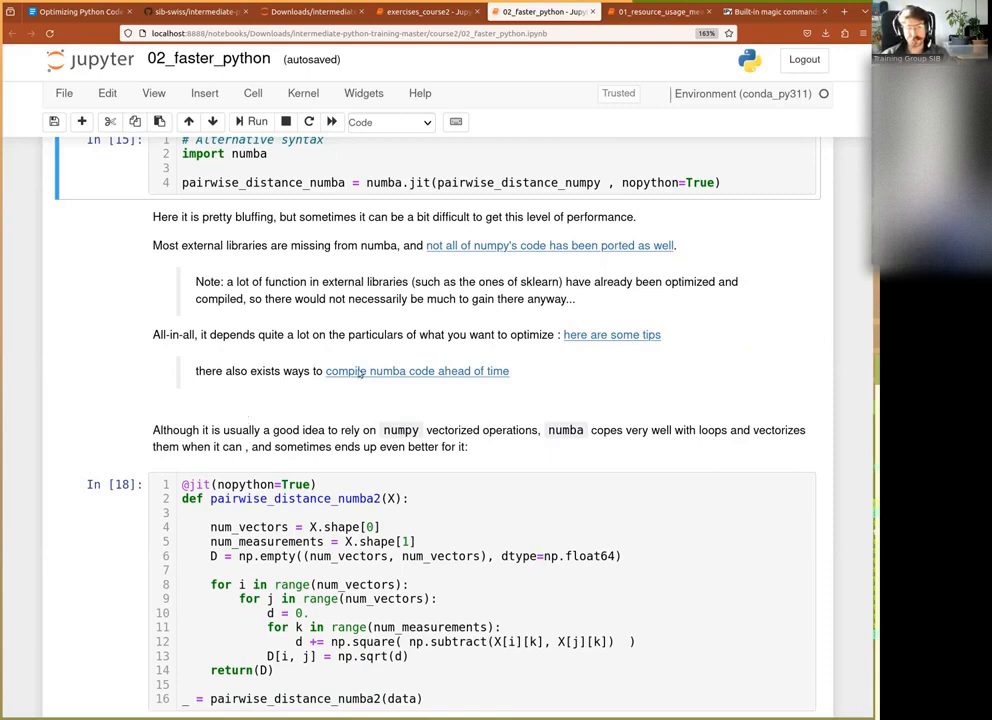
Run the looped pairwise_distance_numba2 cell and its %timeit comparison: 5.74 ms vs 11.9 ms.
scroll(down, 3)
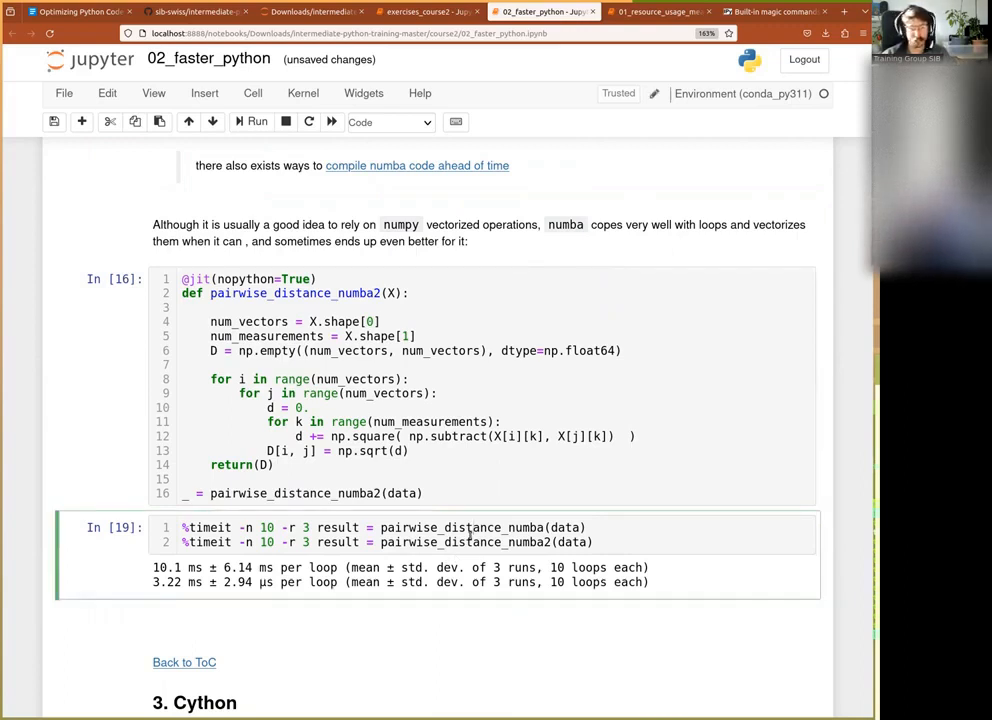
click(267, 307)
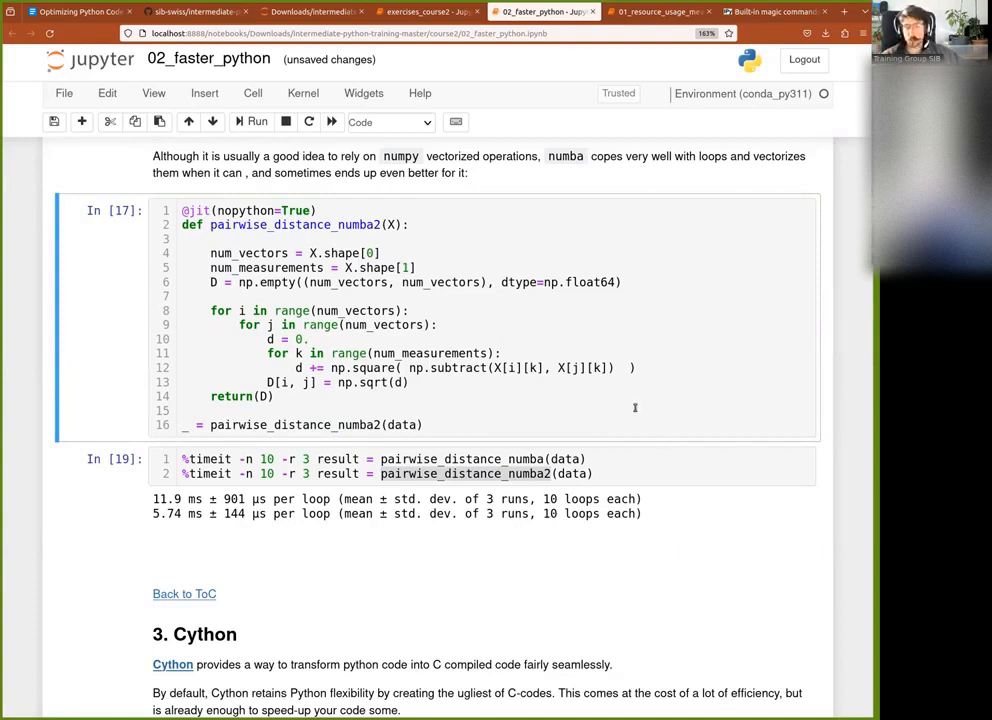
scroll(up, 3)
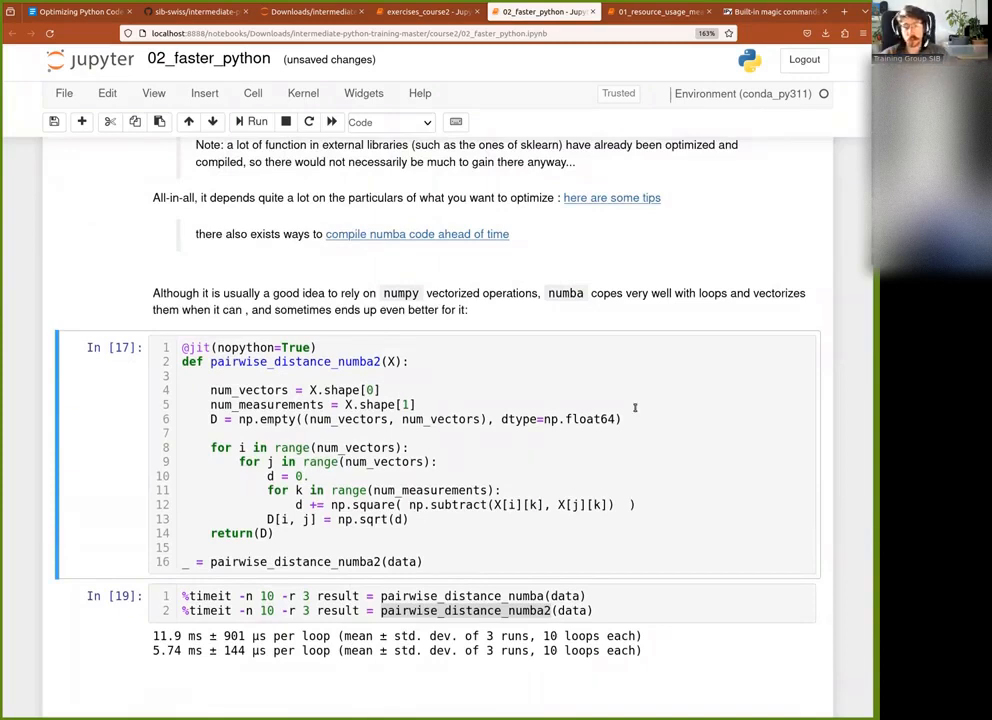
mouse_move(272, 276)
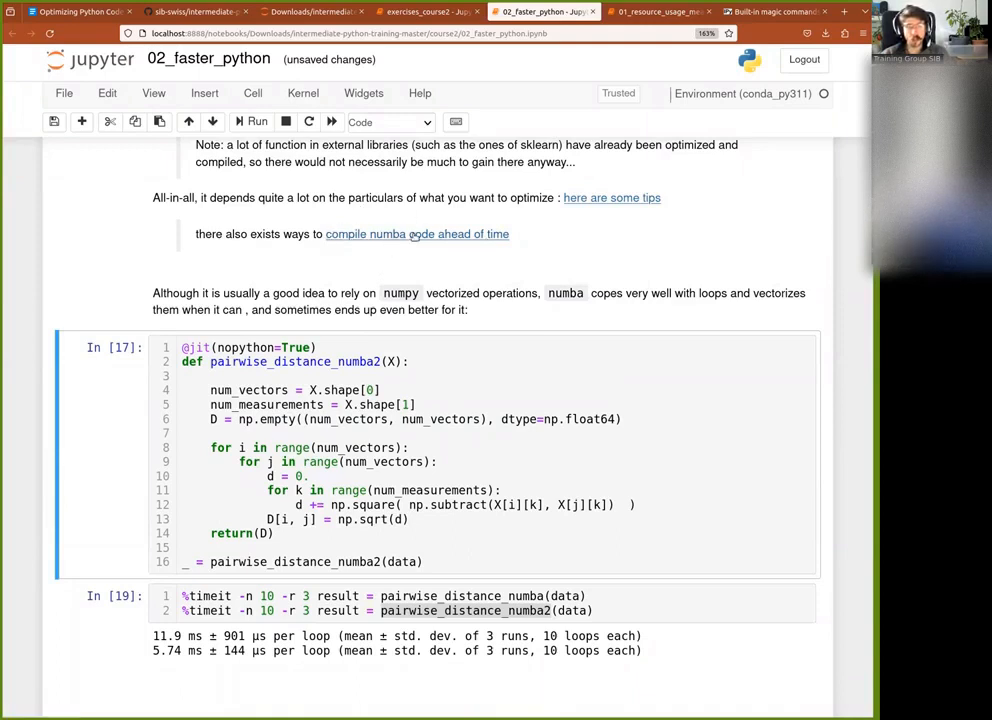
mouse_move(415, 234)
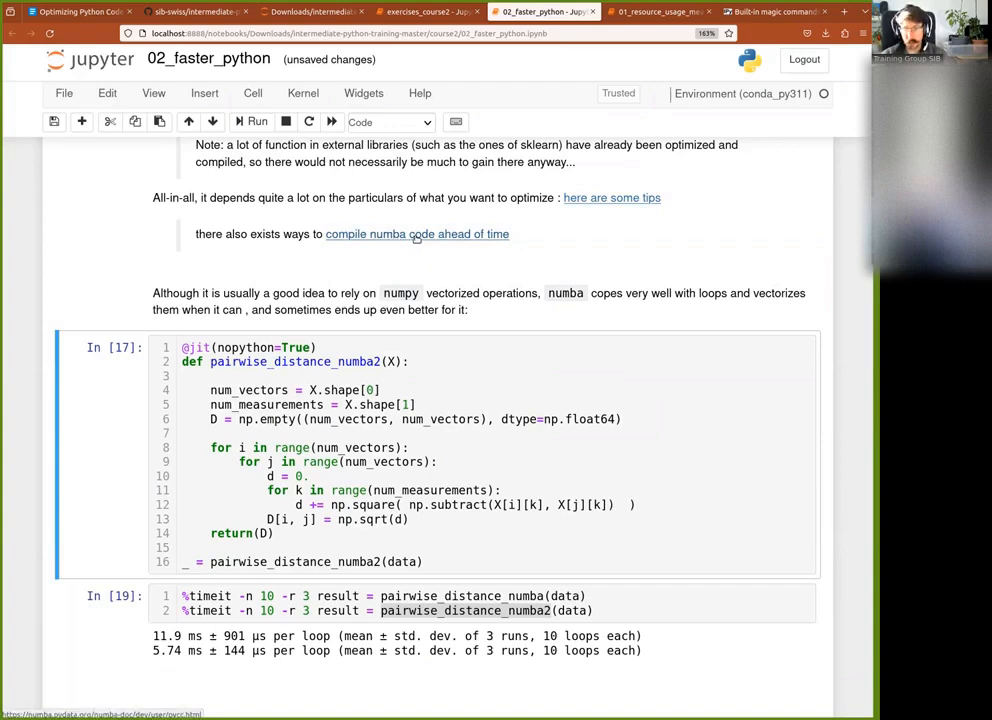